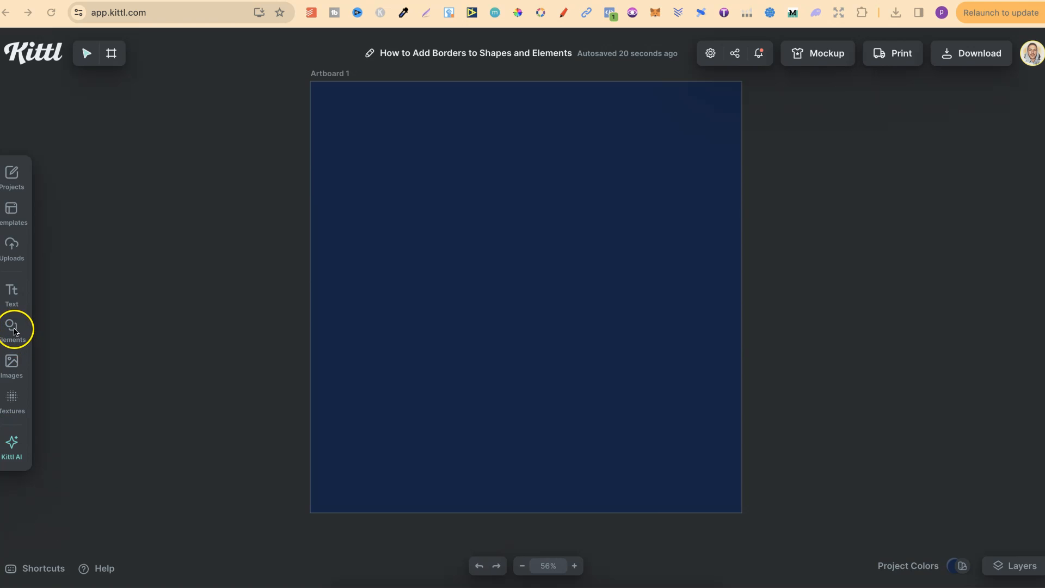
Open Elements and show every shape in the Basic Shapes collection.
click(11, 326)
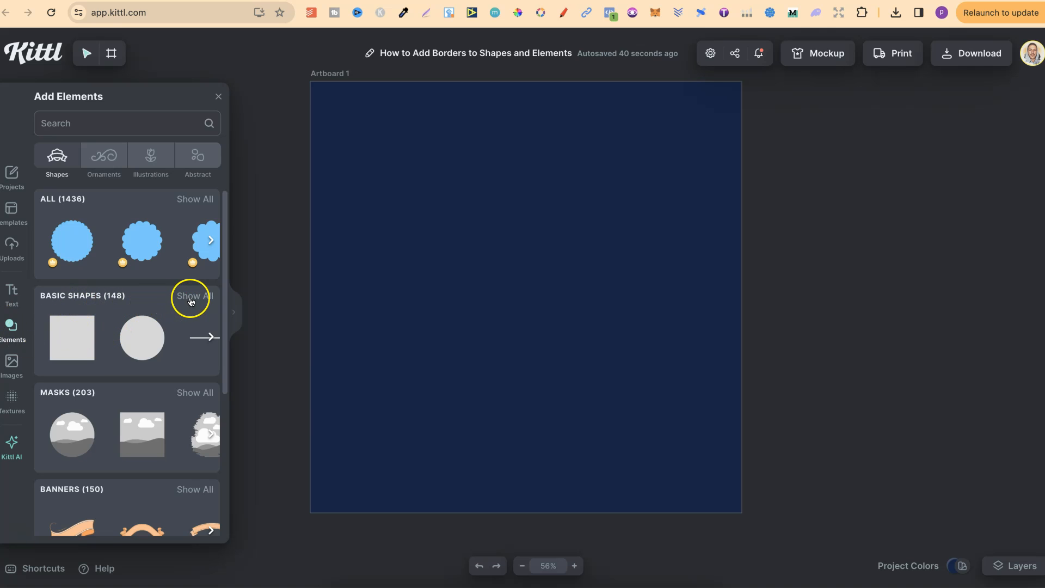
click(194, 296)
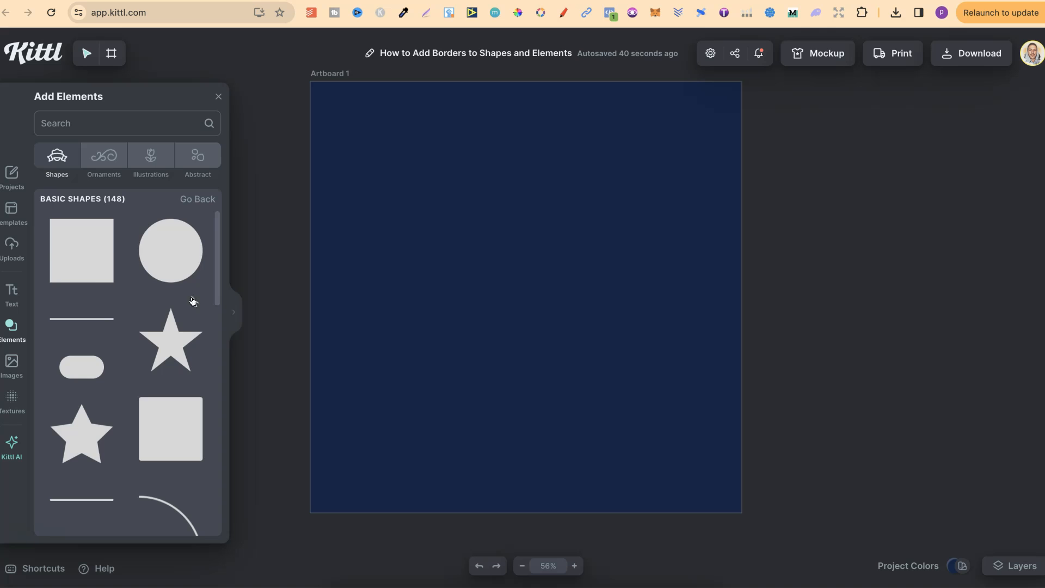
Add a square, move it to the artboard's top-left, and add a circle beside it.
click(82, 251)
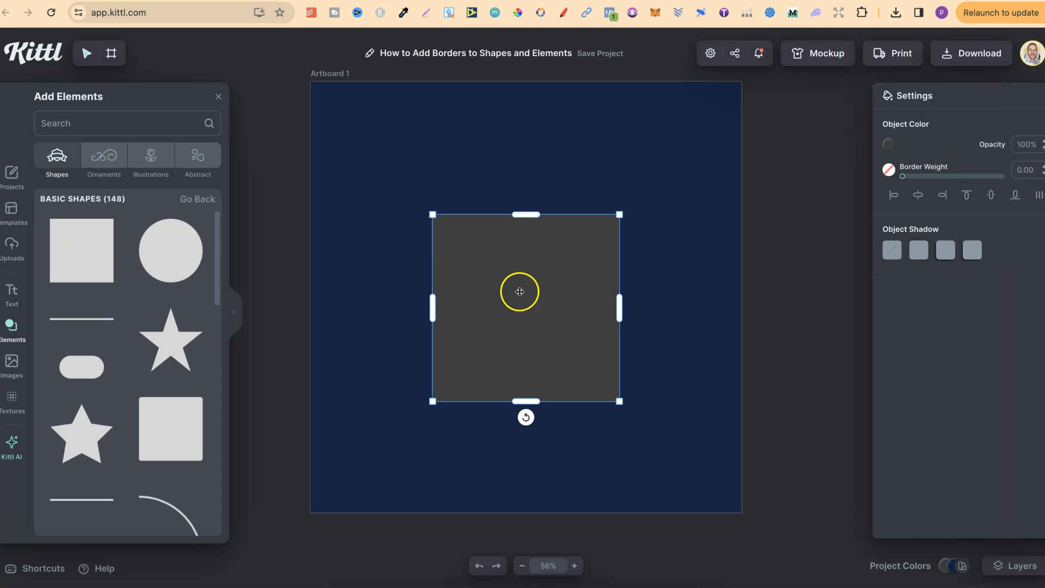
drag(525, 292, 417, 192)
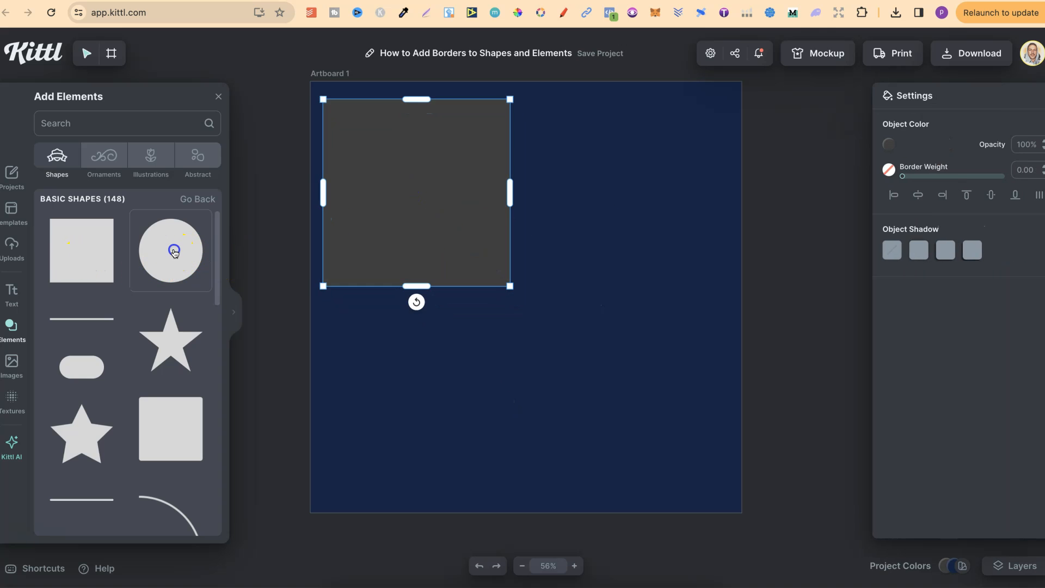
click(171, 250)
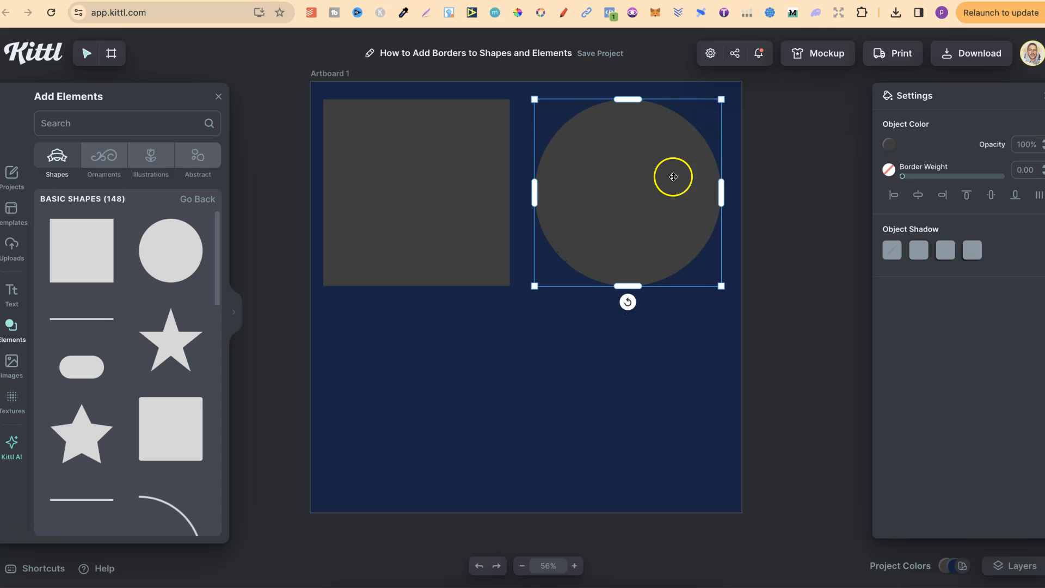
mouse_move(856, 167)
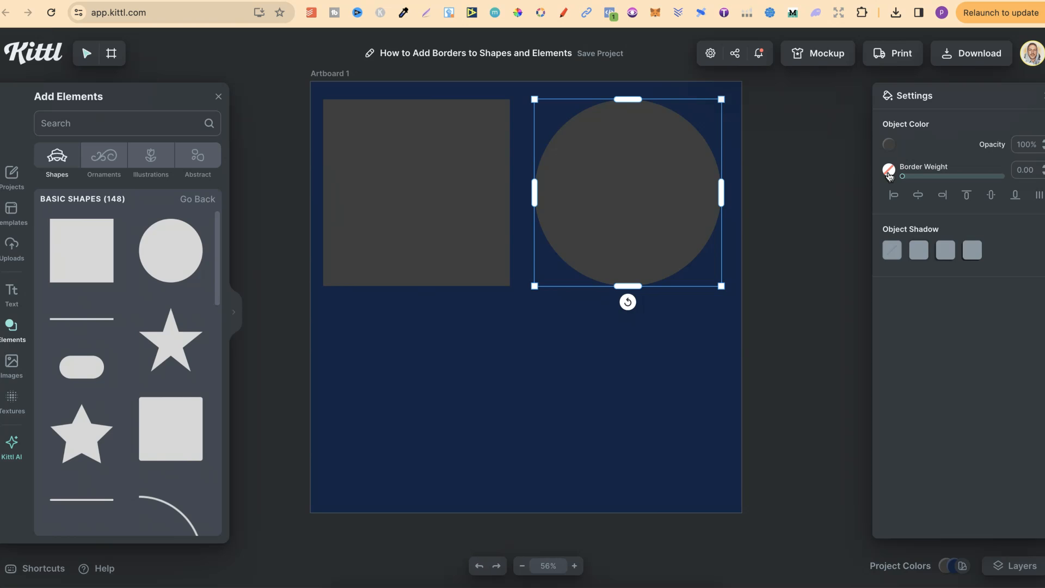
Set the circle's Border Color to black and its Border Weight to 20.
click(889, 170)
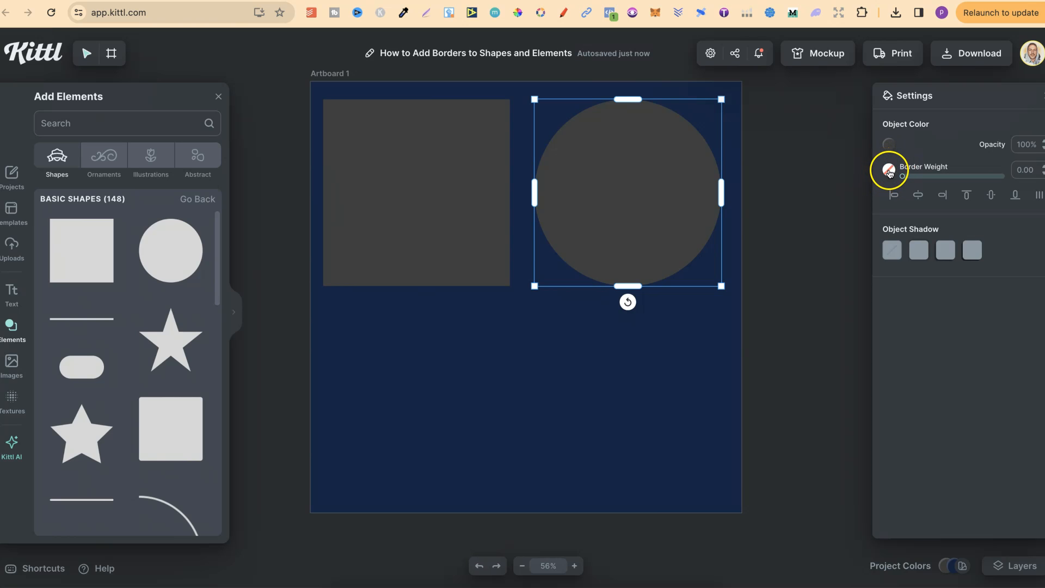
click(889, 170)
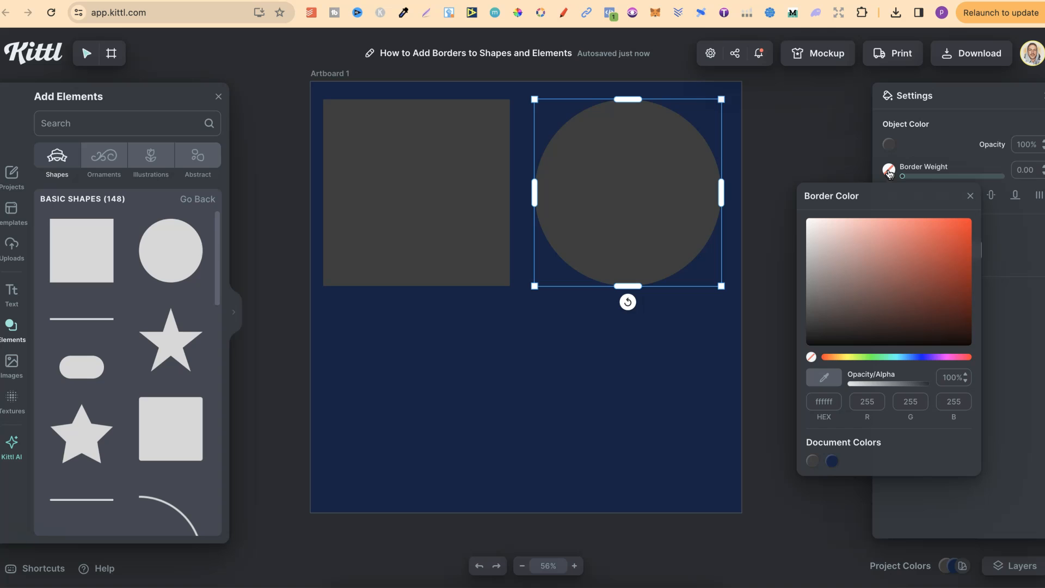
click(860, 299)
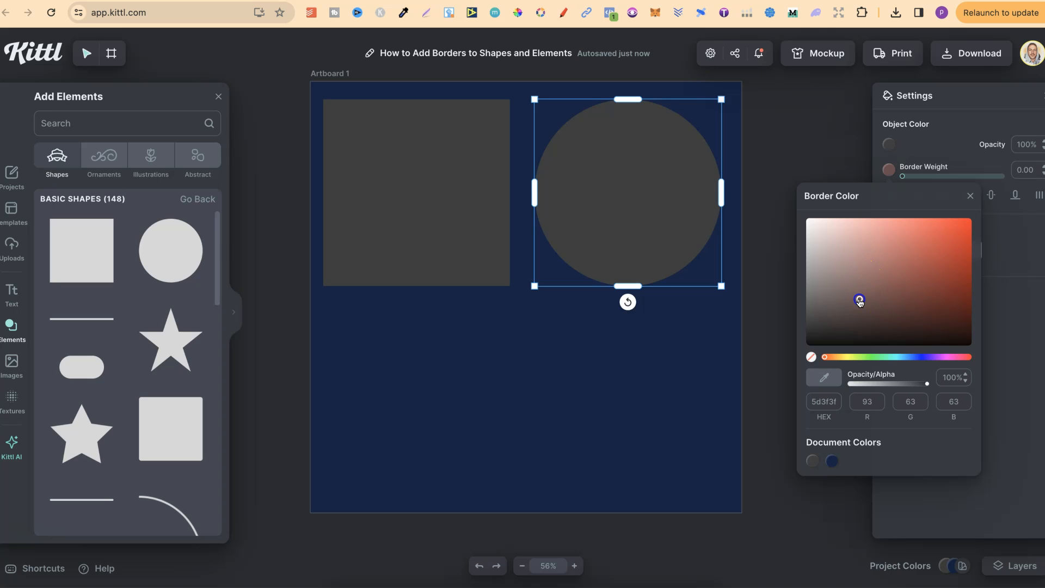
click(802, 352)
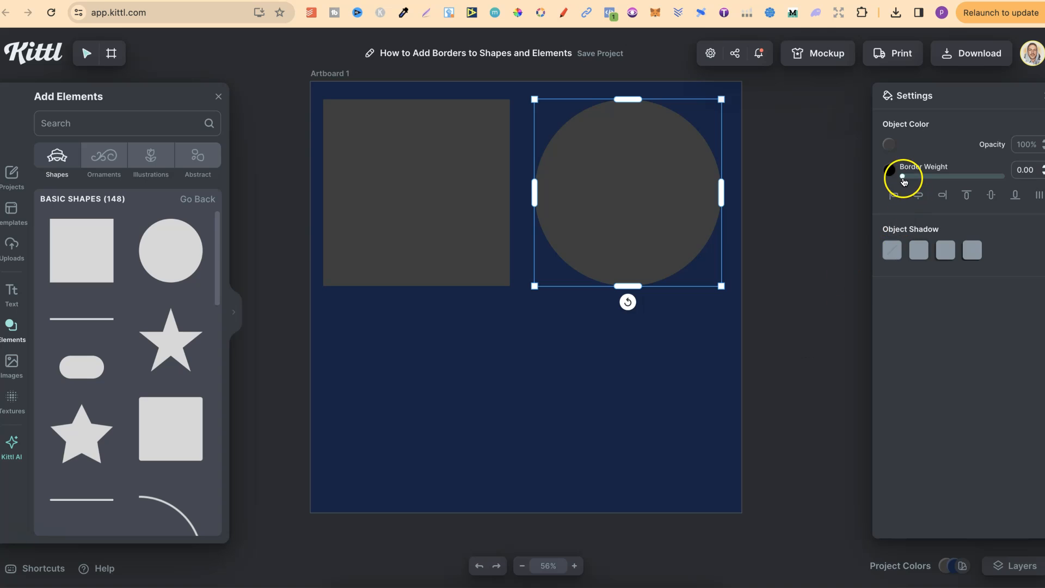
drag(902, 176, 906, 176)
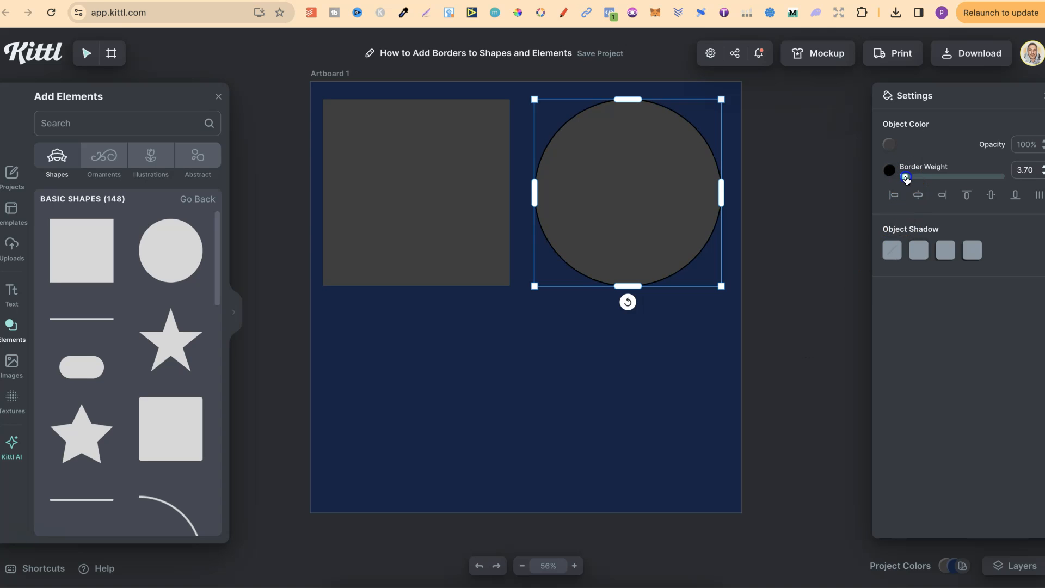
drag(905, 176, 910, 175)
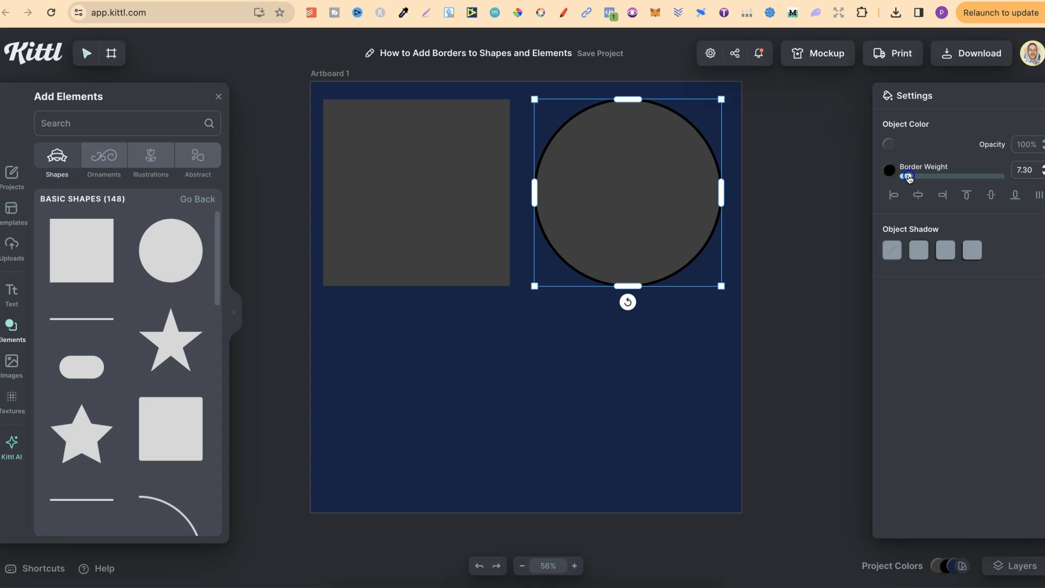
drag(908, 175, 918, 176)
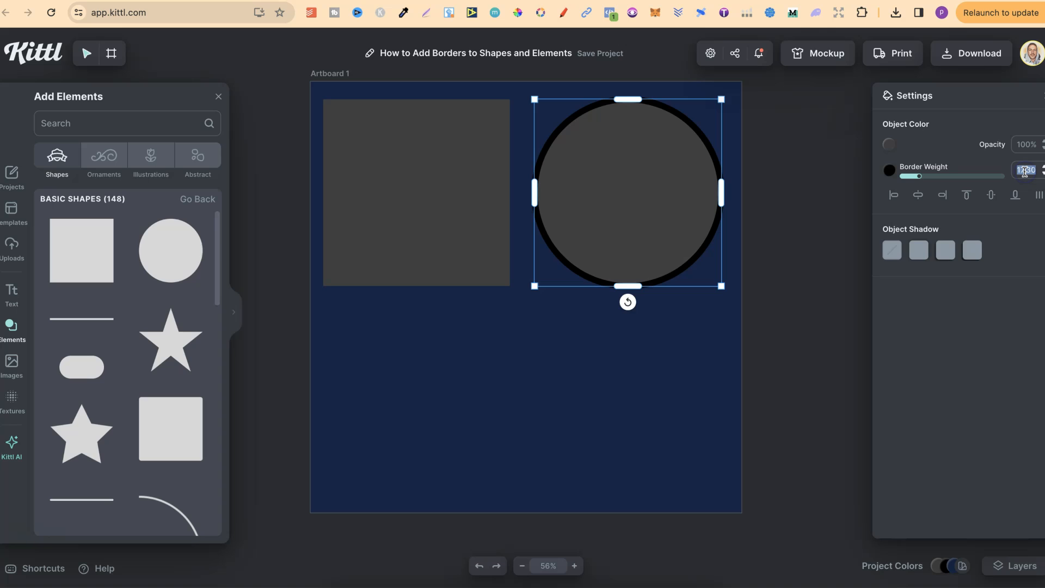
text(20.00)
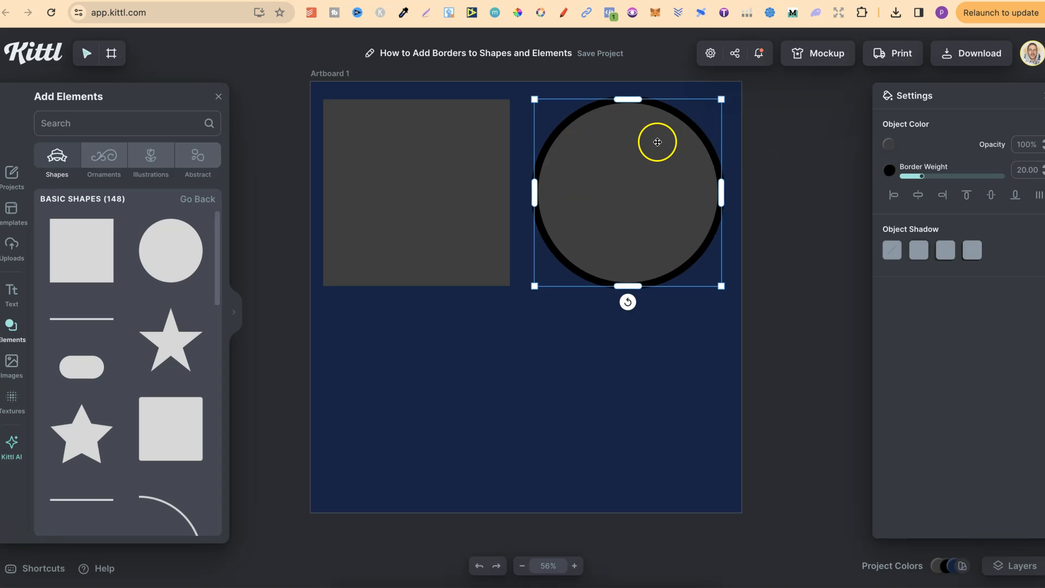
Set the circle's Object Color to orange, then select the square for the same fill.
click(888, 144)
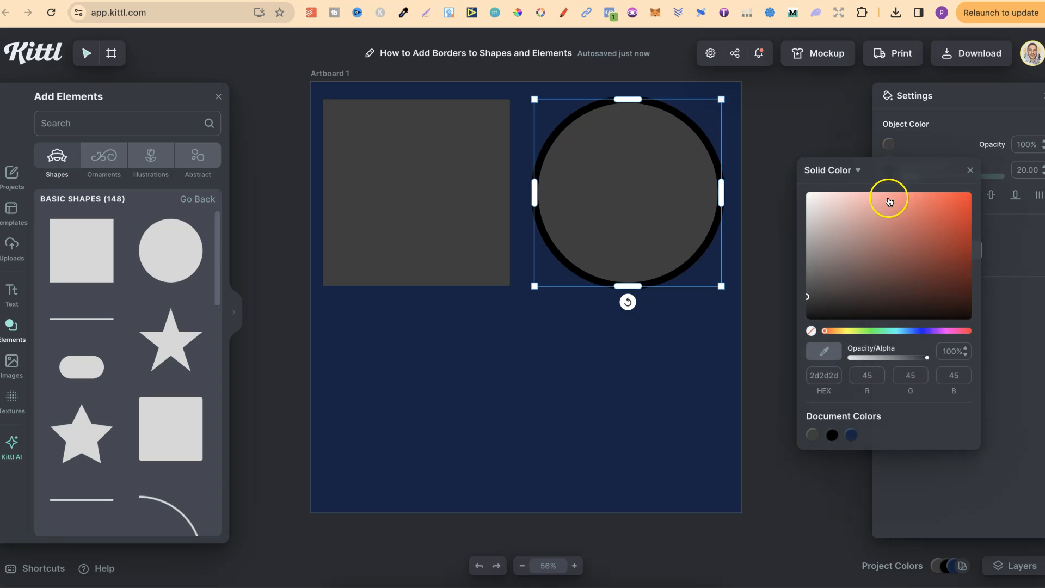
click(970, 196)
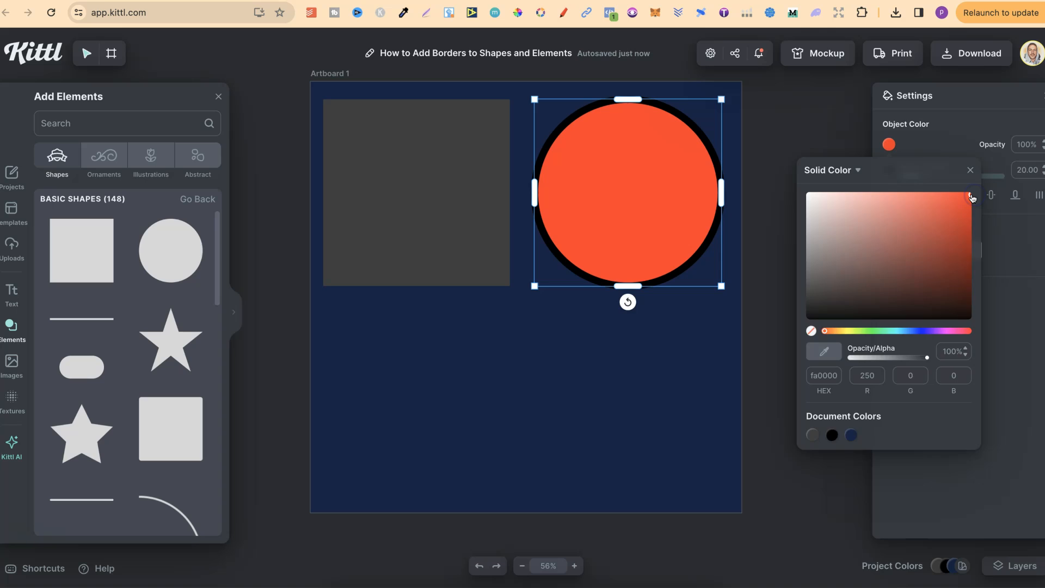
click(970, 169)
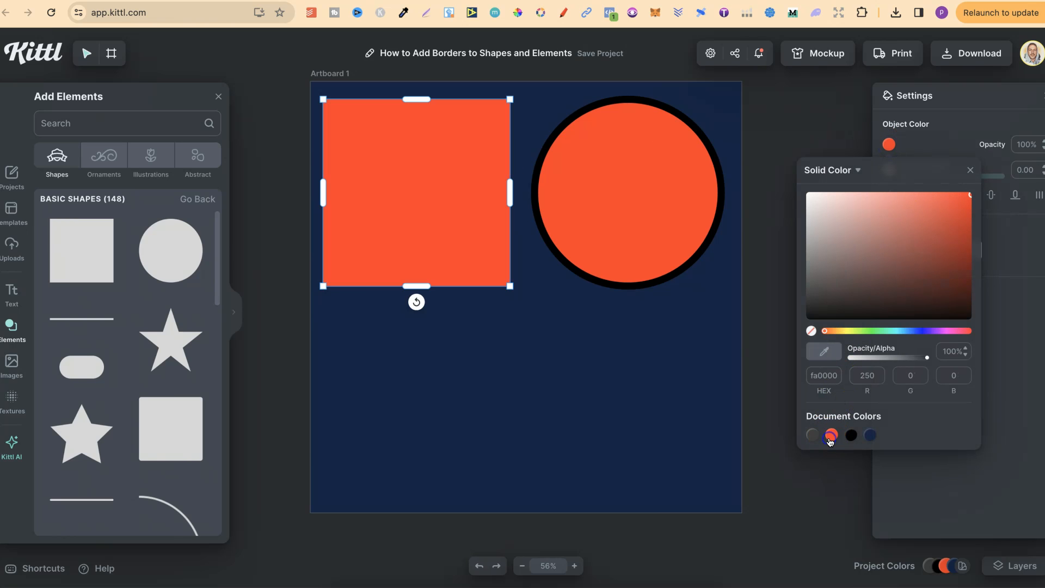
Fill the square orange with a black border of weight about 23.5, then deselect it.
click(970, 169)
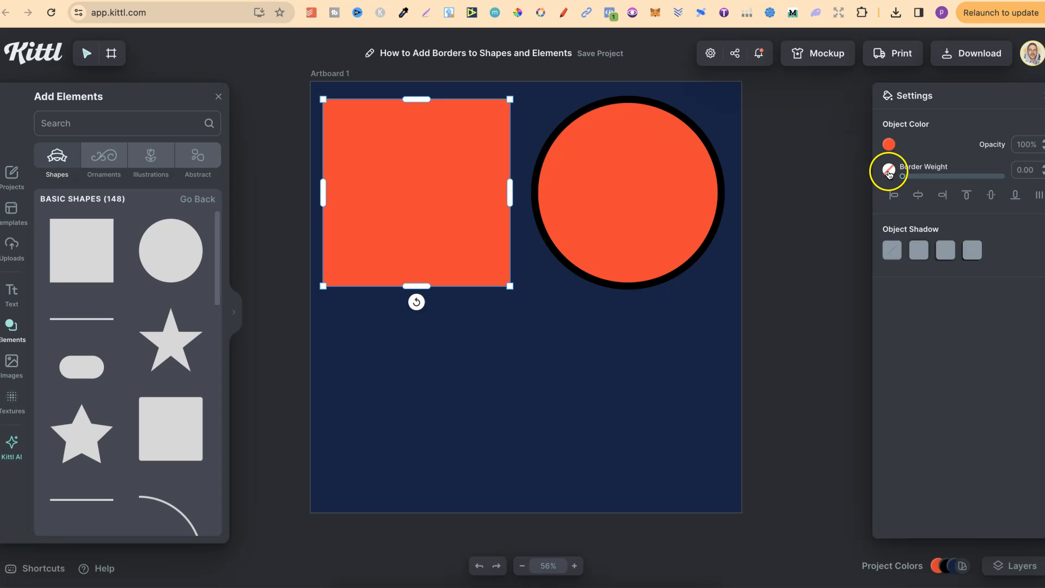
click(888, 170)
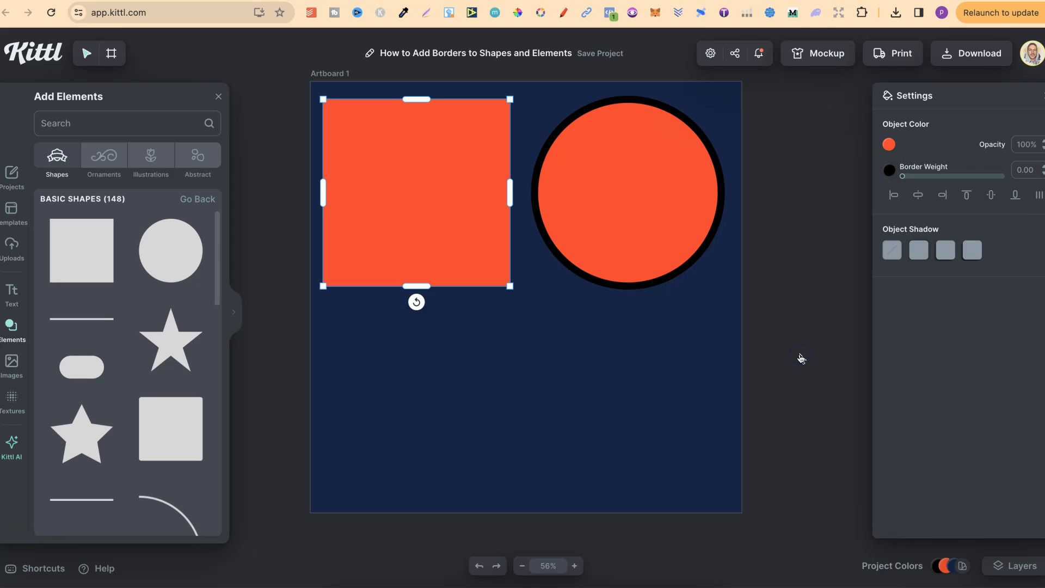
drag(902, 175, 923, 176)
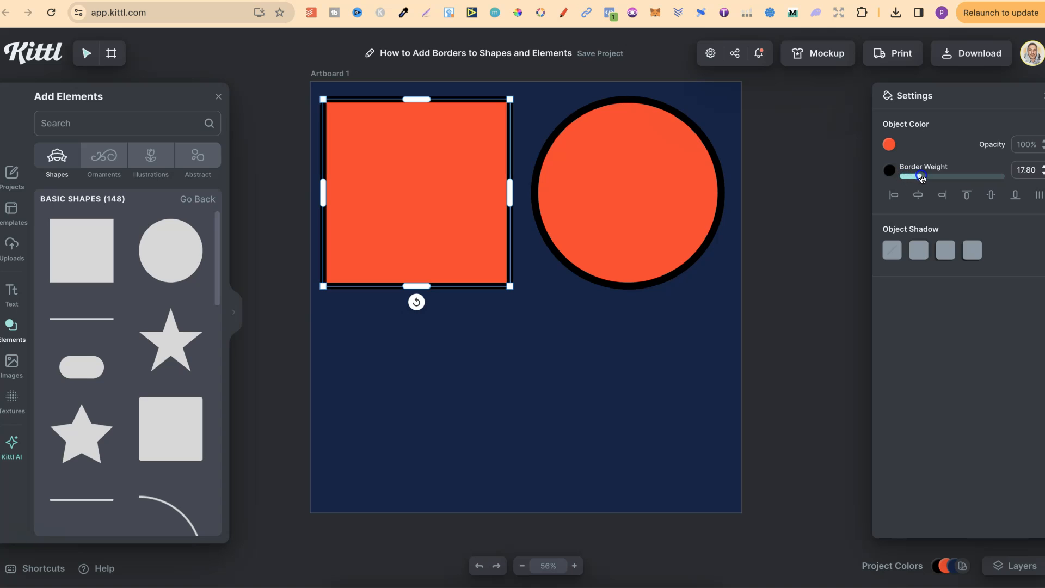
drag(921, 176, 927, 176)
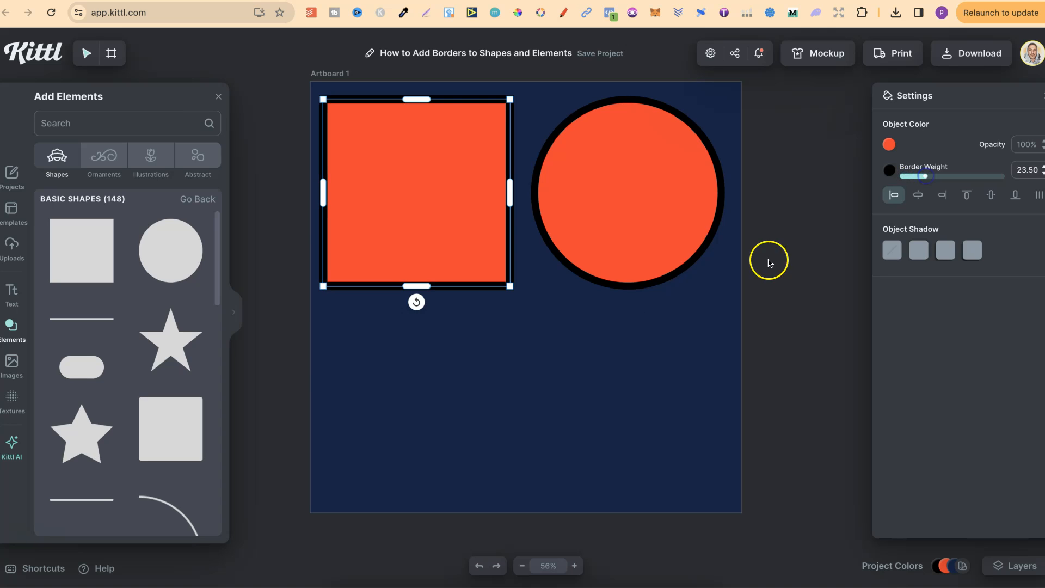
click(641, 342)
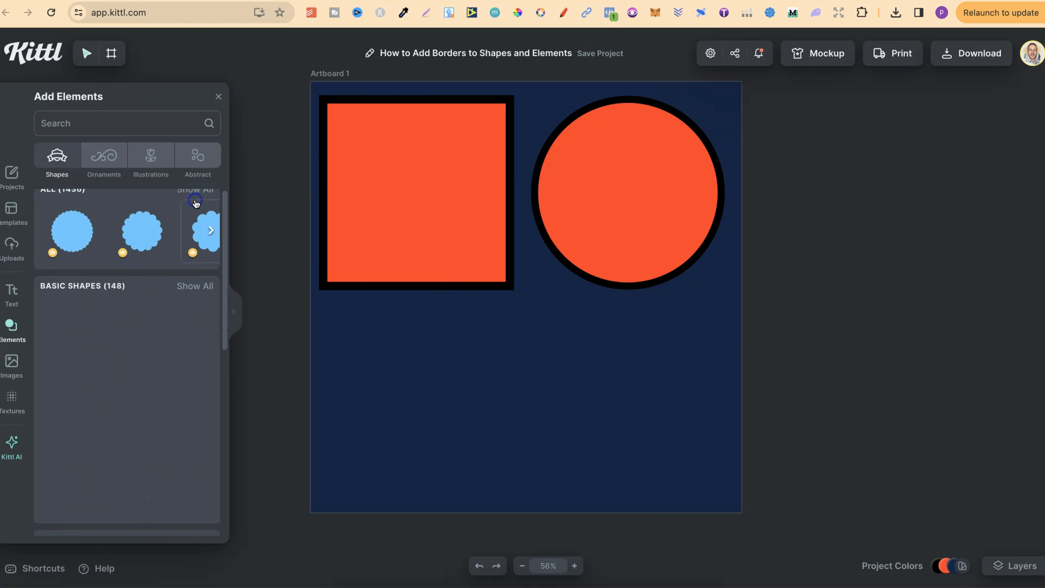
Add the Y2K hoodie from the Illustrations tab below the square.
scroll(down, 3)
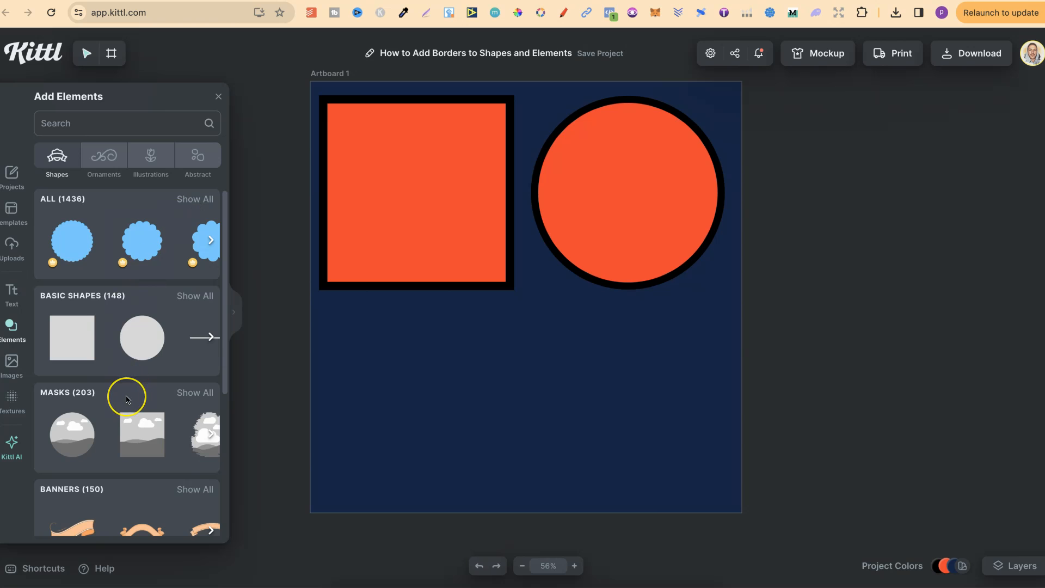
scroll(down, 3)
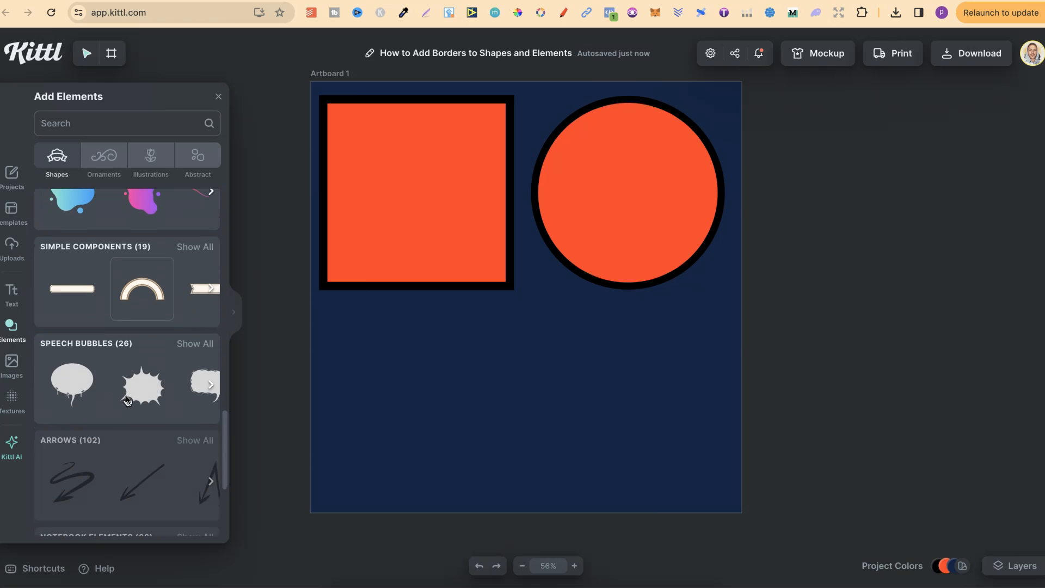
scroll(down, 3)
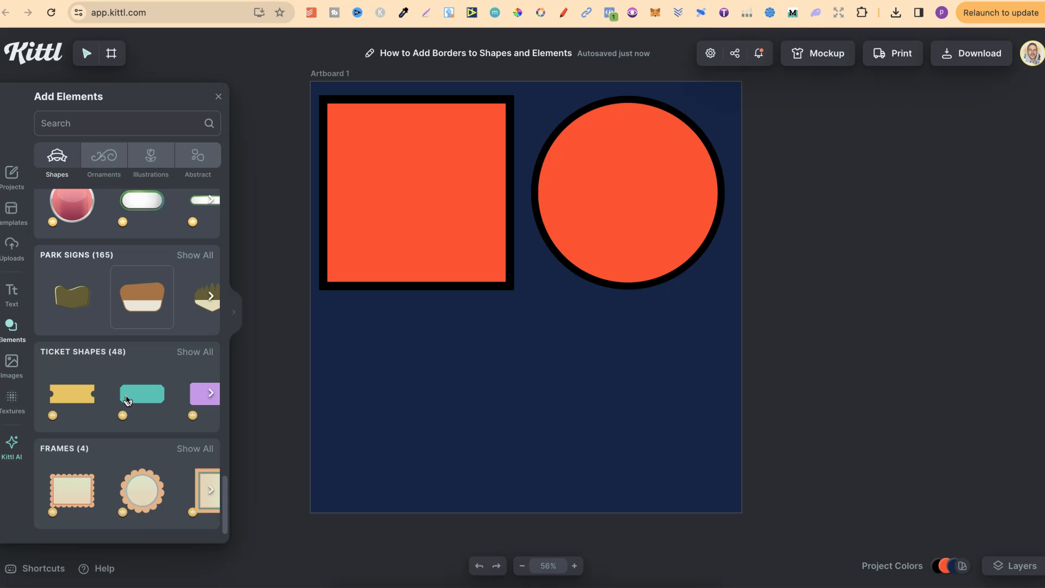
click(151, 158)
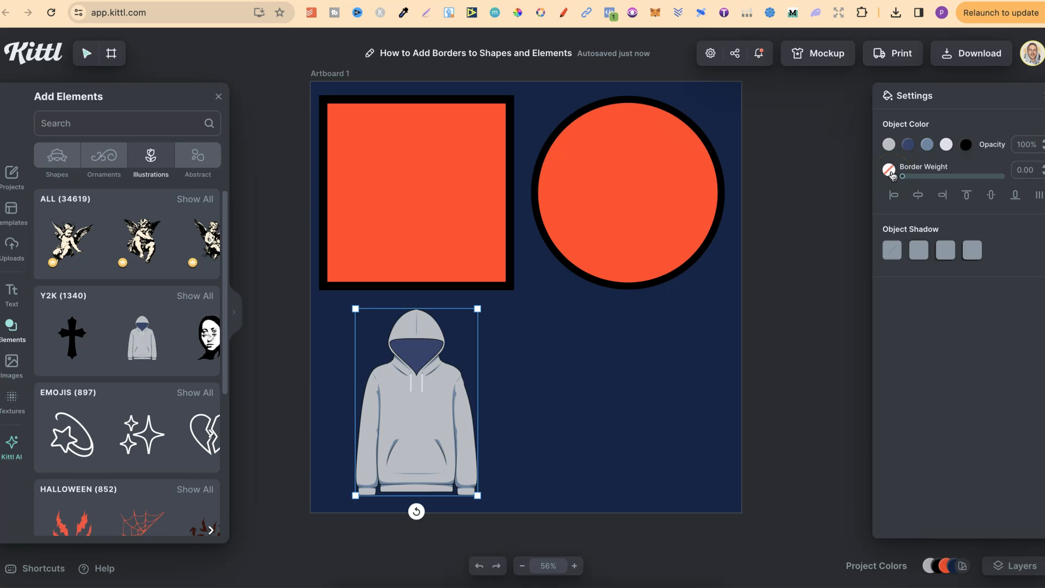
Give the hoodie an orange document-color border at weight about 21.
click(891, 170)
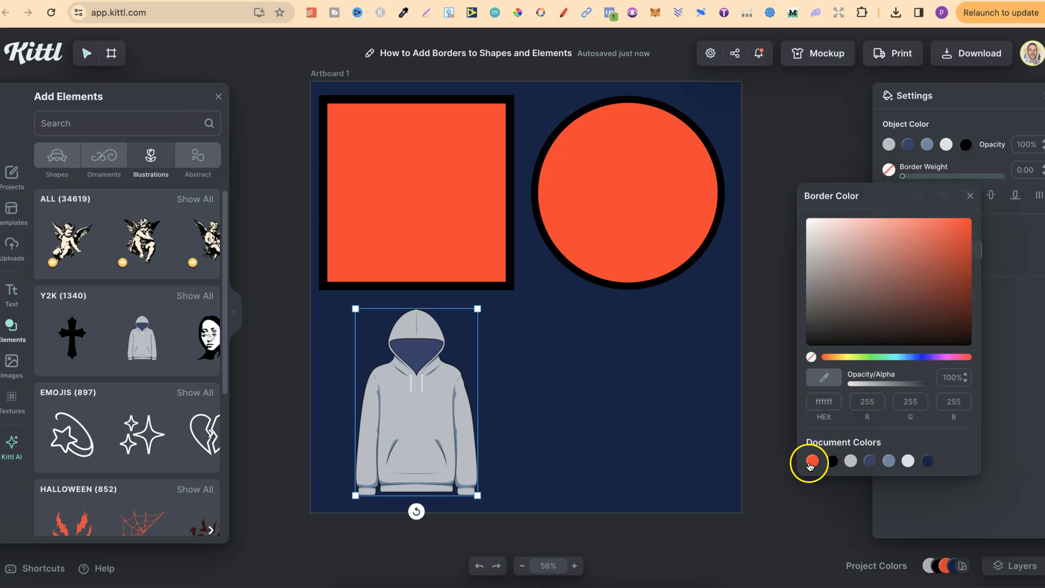
click(811, 460)
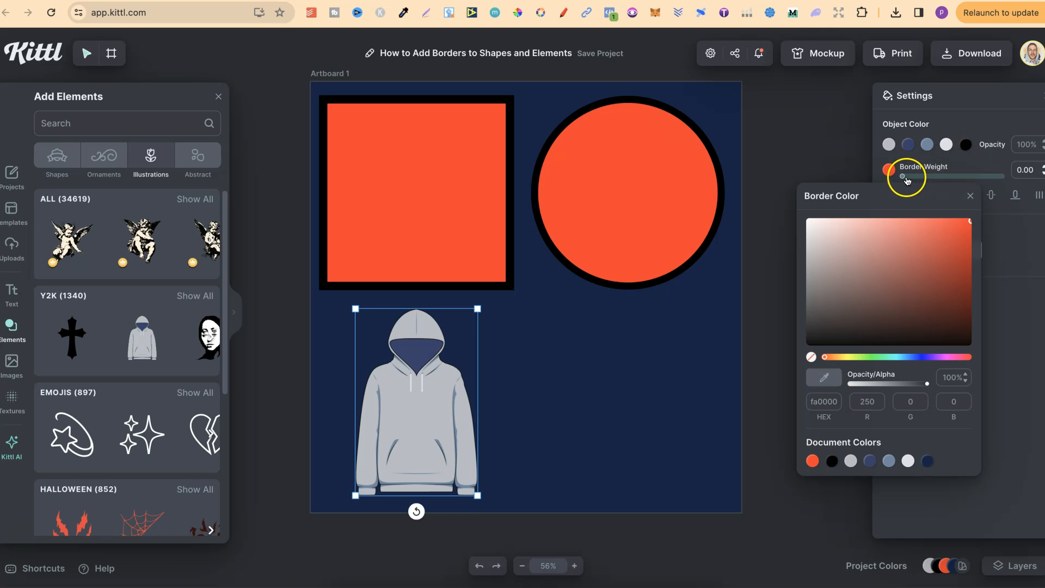
drag(901, 176, 923, 178)
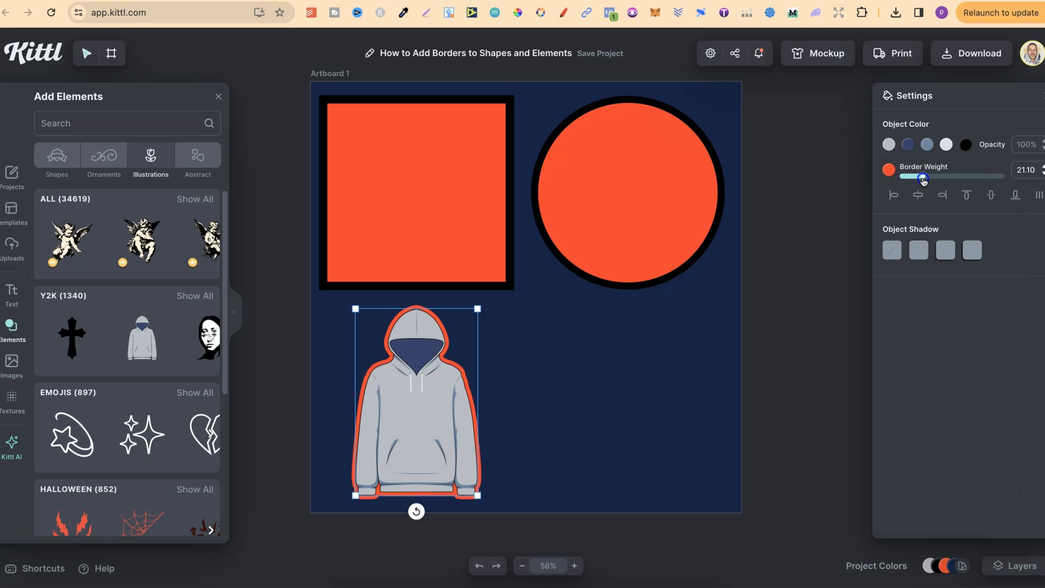